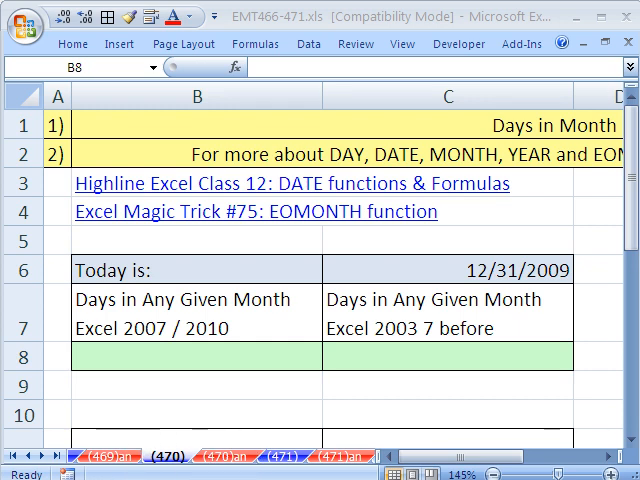
mouse_move(204, 28)
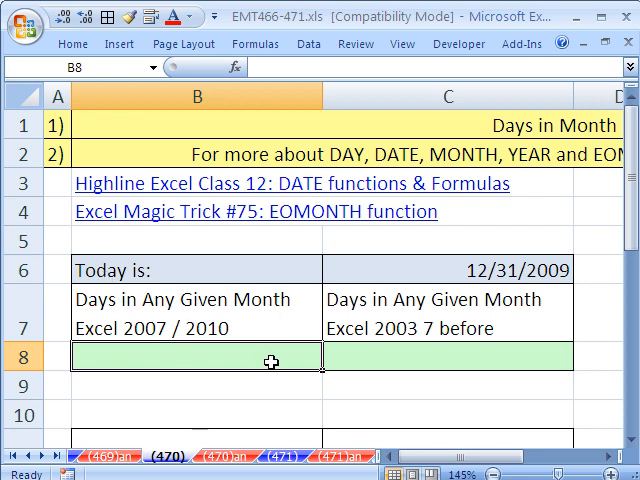
mouse_move(436, 292)
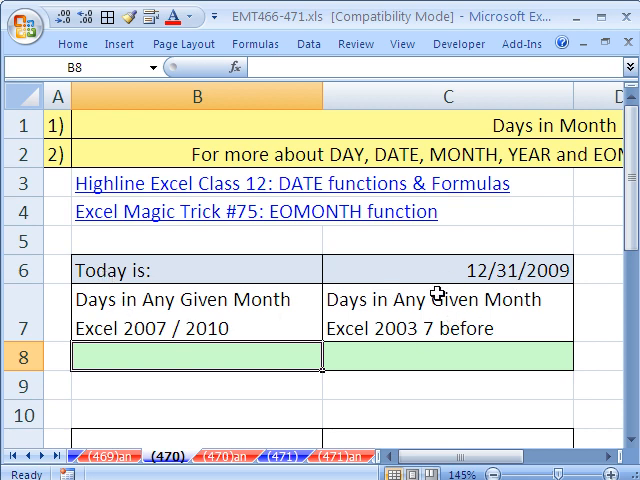
mouse_move(258, 364)
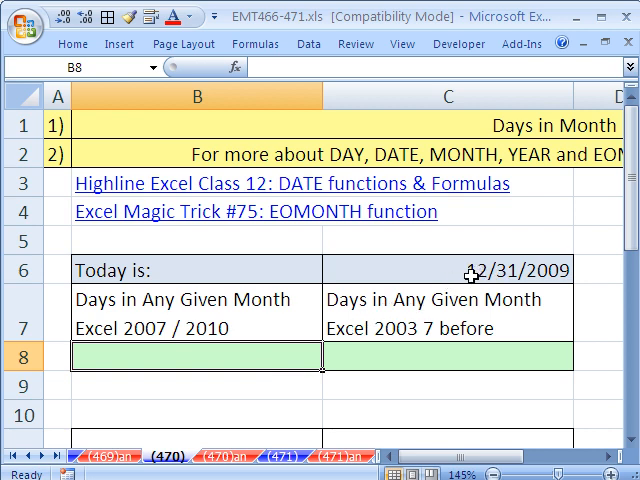
mouse_move(216, 376)
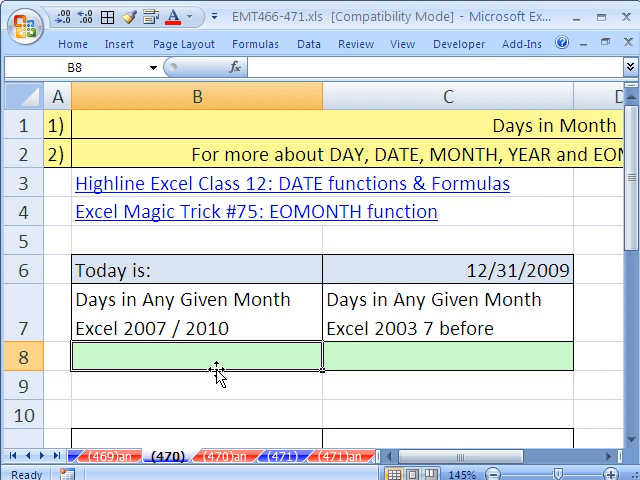
mouse_move(218, 360)
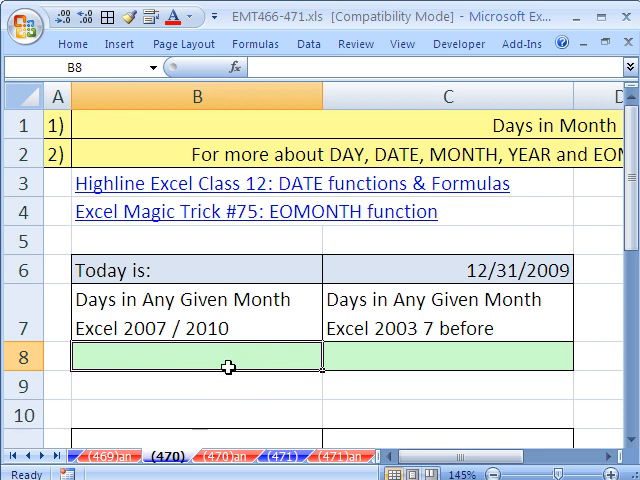
mouse_move(244, 378)
type("=TODAY()")
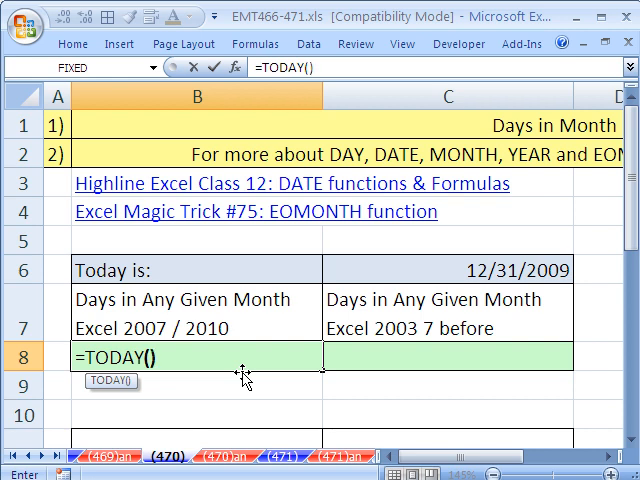
- Enter =TODAY() in B8 to return 12/31/2009 and reopen it for editing
double_click(112, 356)
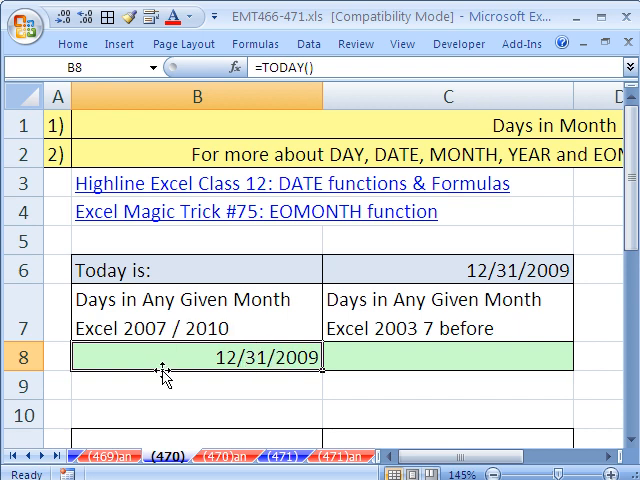
double_click(200, 358)
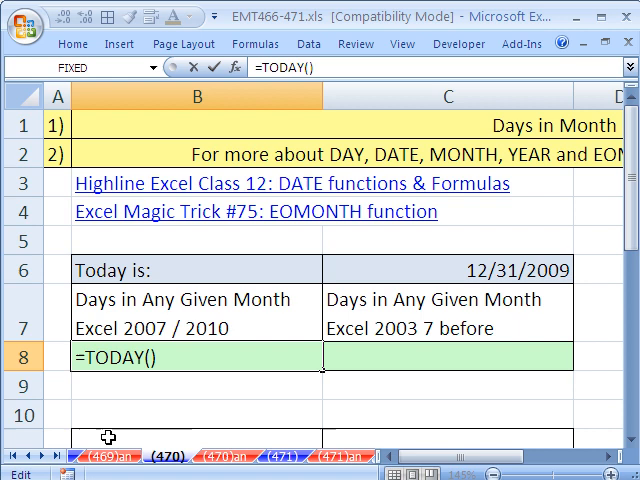
- Wrap B8 as =EOMONTH(TODAY(),0) returning 12/31/2009, then begin wrapping it in DAY
type("e")
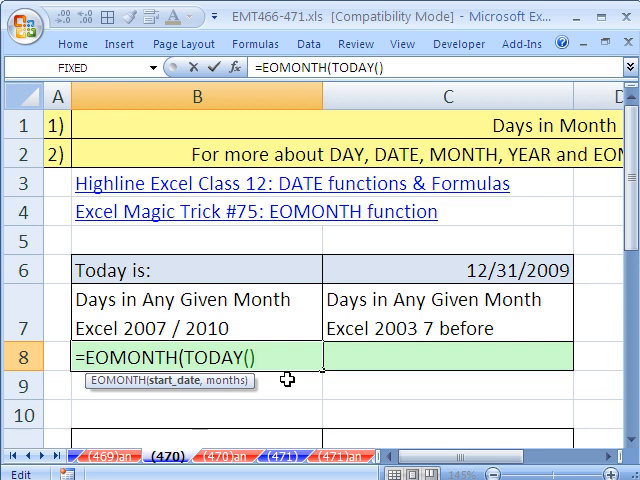
type(",")
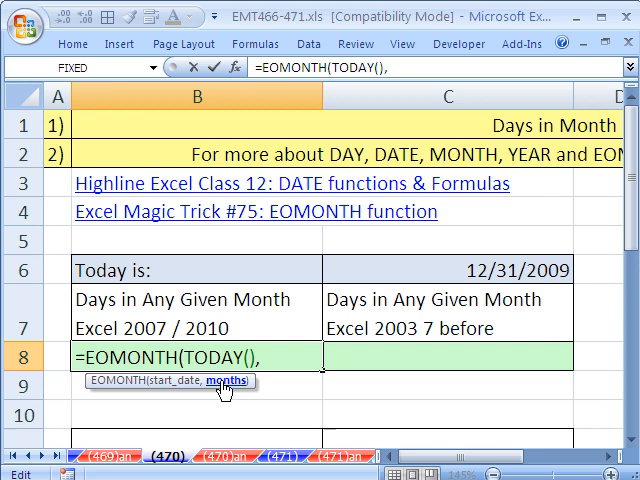
type("0)")
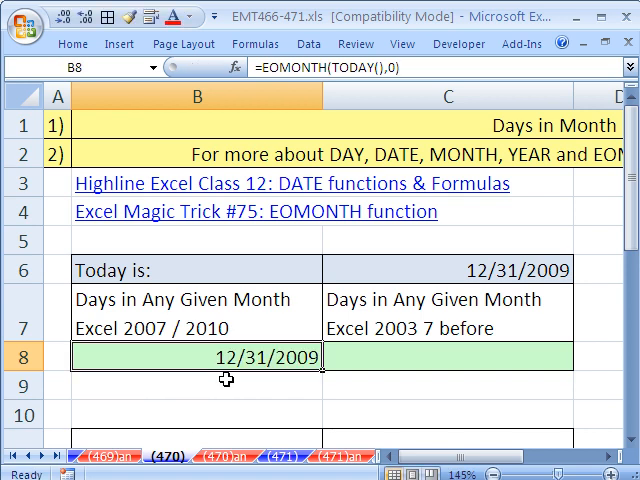
double_click(196, 356)
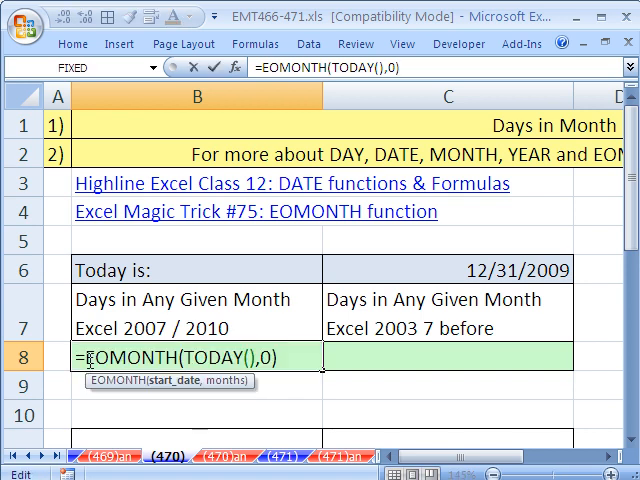
type("d")
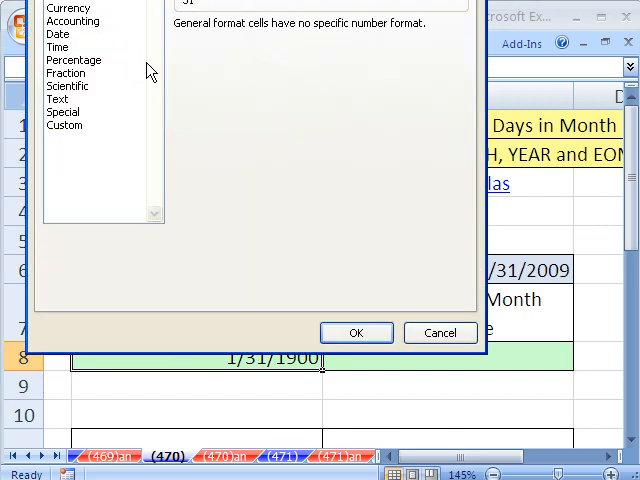
- Show B8 as plain day count 31 via =DAY(EOMONTH(TODAY(),0)) and put 40 in B10
left_click(356, 332)
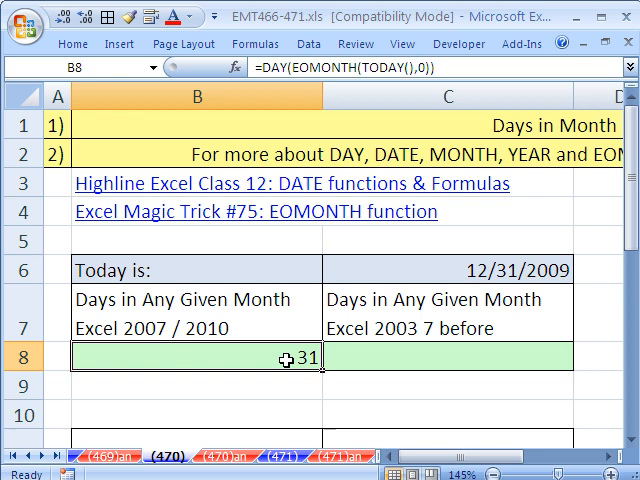
double_click(200, 356)
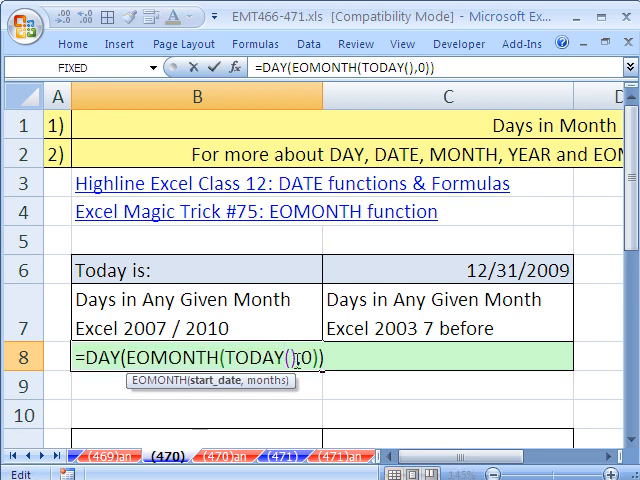
type("+")
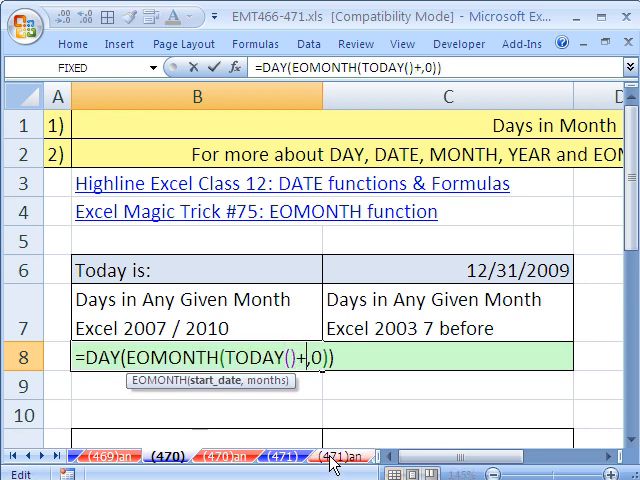
left_click(196, 412)
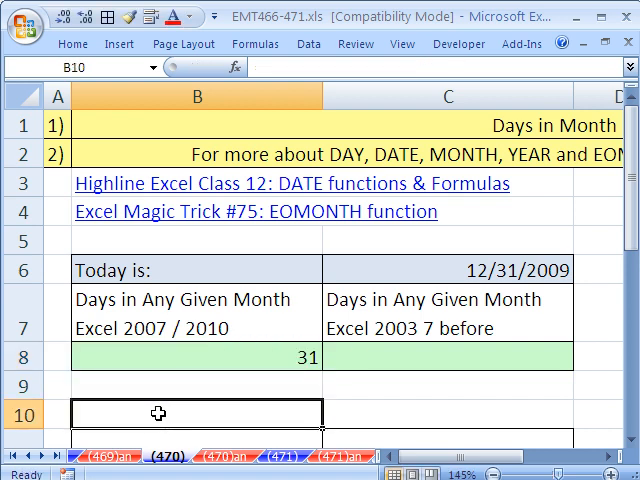
type("40")
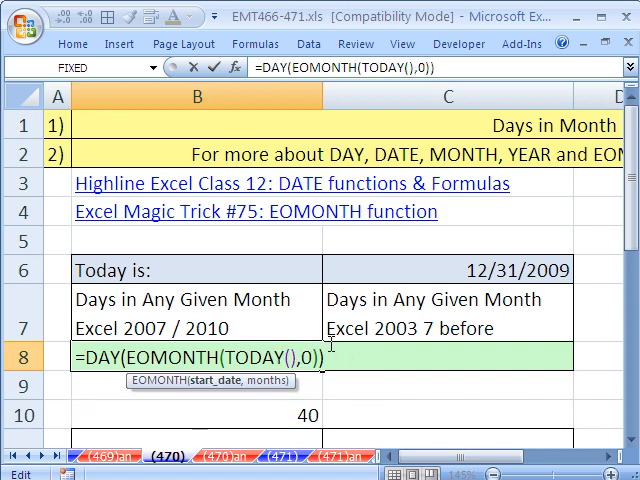
- Confirm B8's DAY formula unchanged, still returning 31, and move to C8
key("Enter")
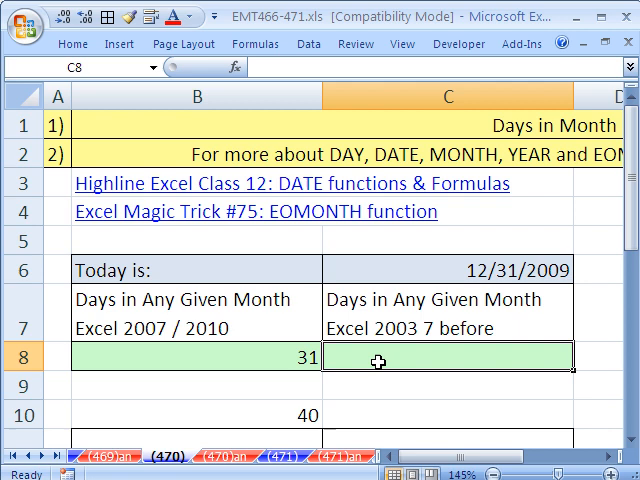
- Write =DATE(YEAR(TODAY()),MONTH(TODAY() in C8 using function autocomplete
type("=da")
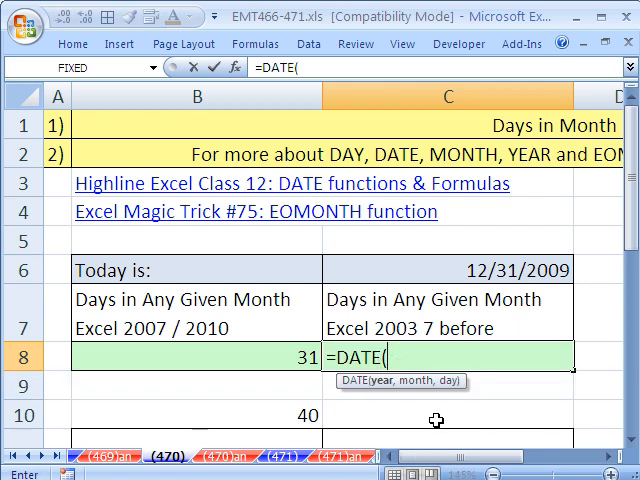
type("YEAR(")
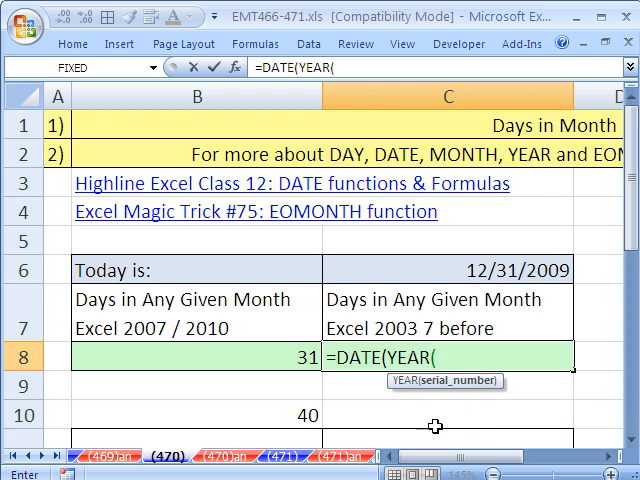
type("TODAY()")
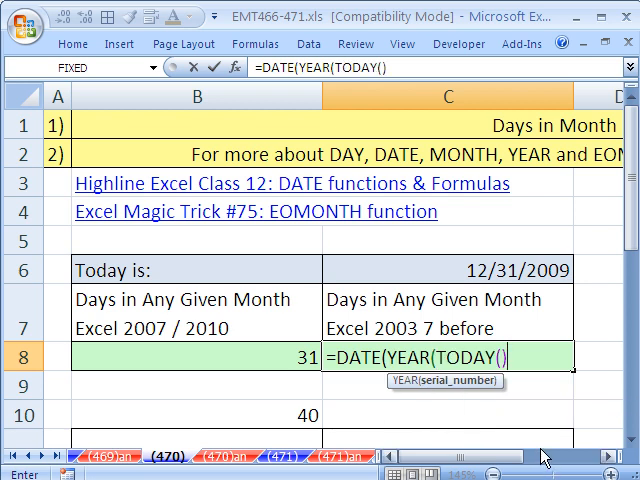
type(")")
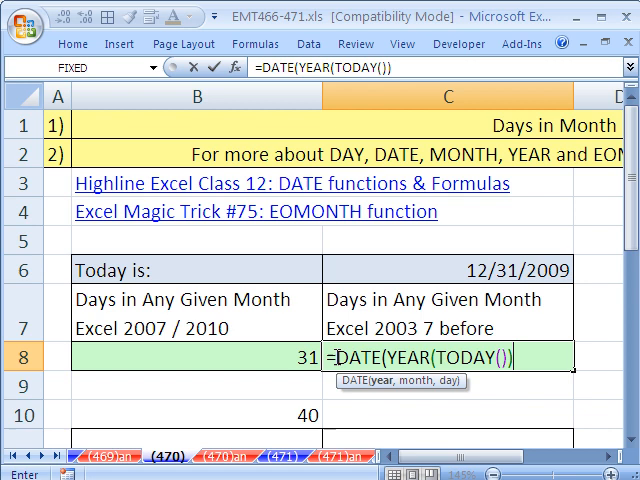
mouse_move(496, 384)
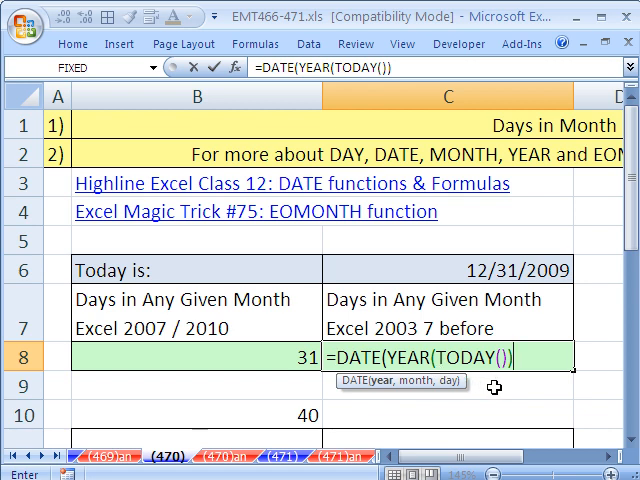
type(",")
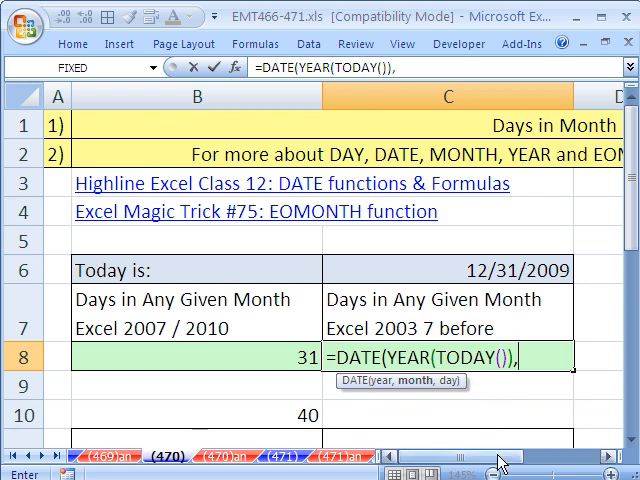
type("MONTH(")
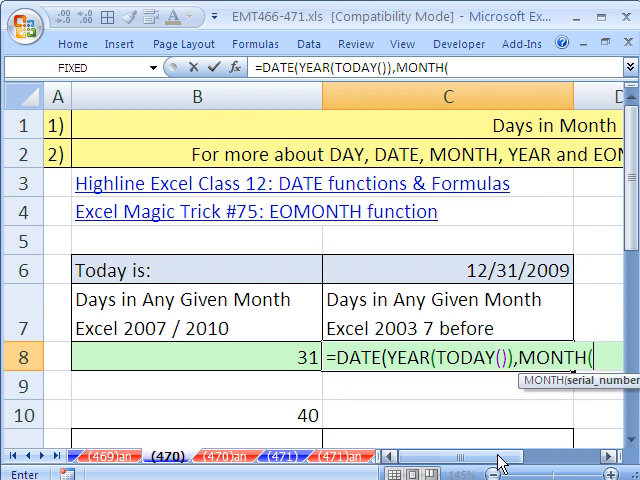
type("TODAY()")
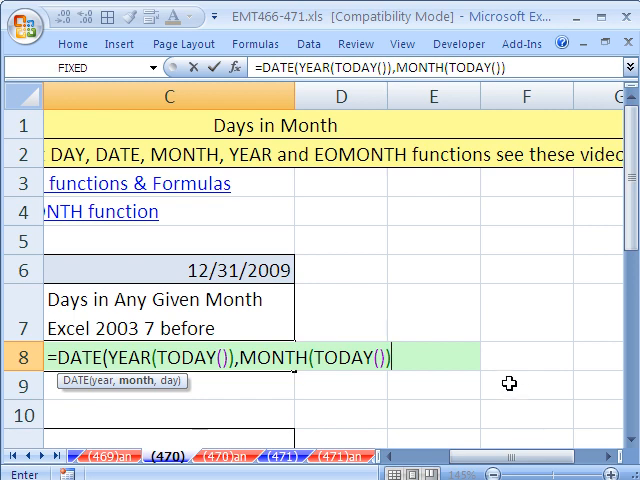
- Finish C8 as =DAY(DATE(YEAR(TODAY()),MONTH(TODAY())+1,0)) returning 31
type("+")
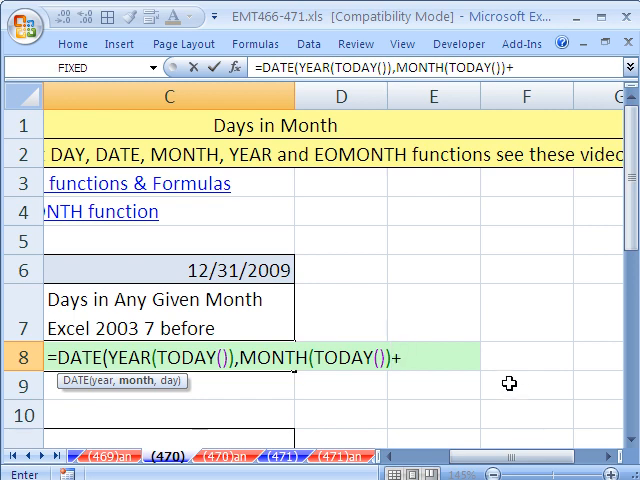
type("1")
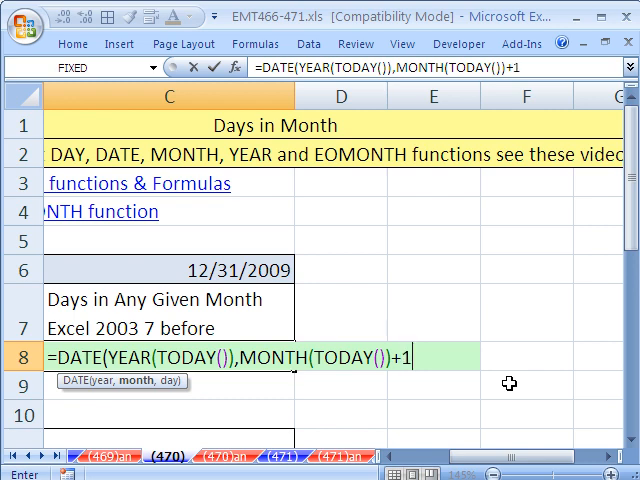
type(",")
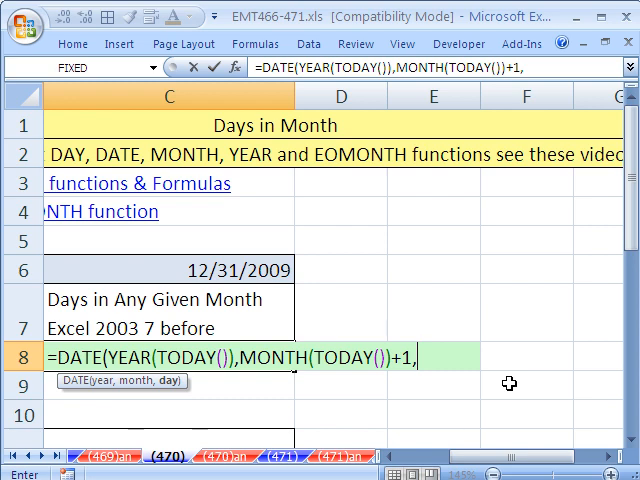
type("0))")
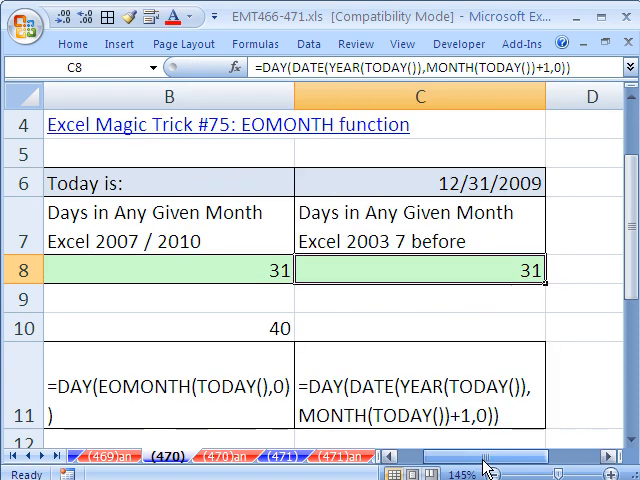
double_click(420, 270)
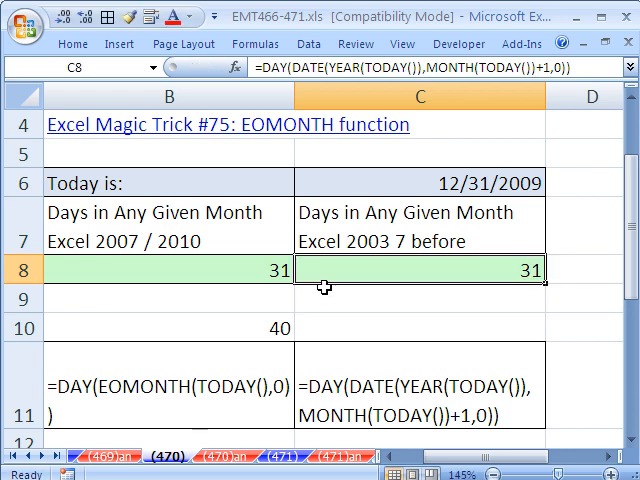
double_click(168, 270)
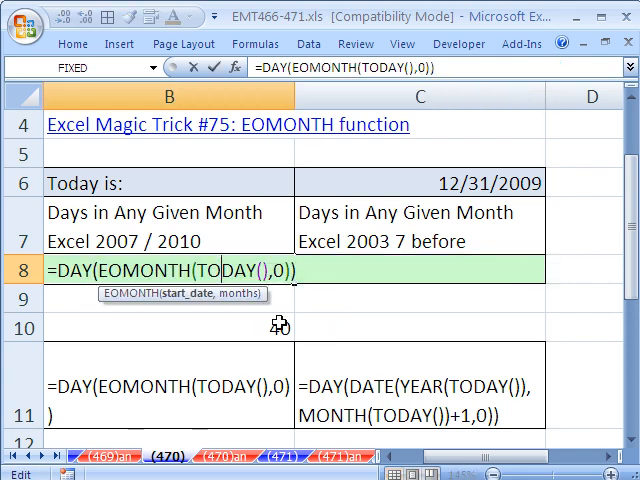